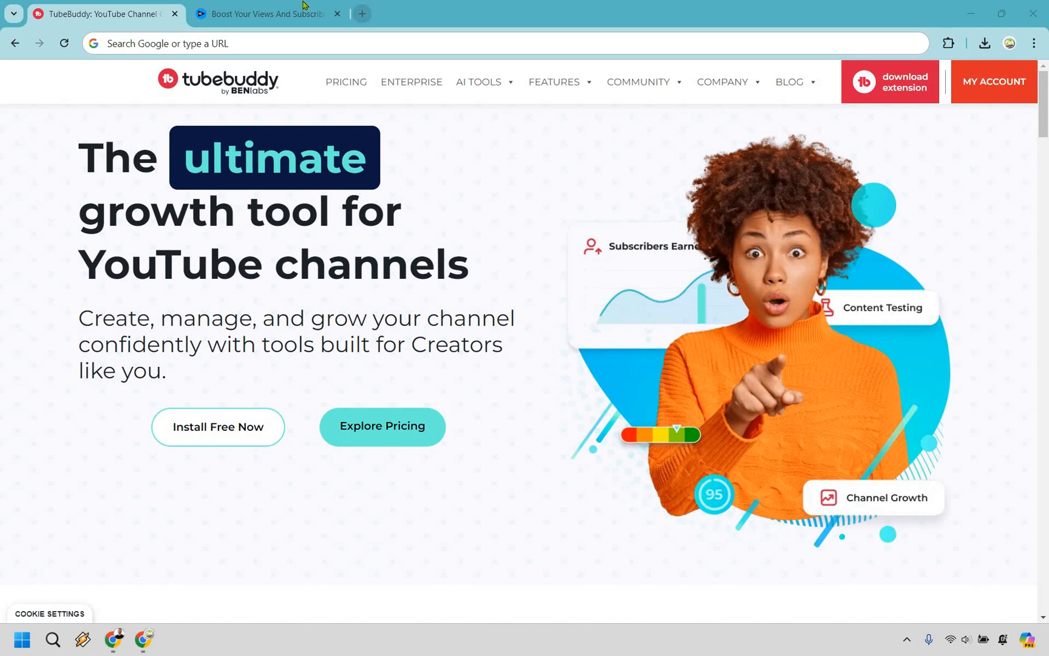
# Bring up the vidIQ homepage beside TubeBuddy and search 'new iphone review'.
pyautogui.click(267, 12)
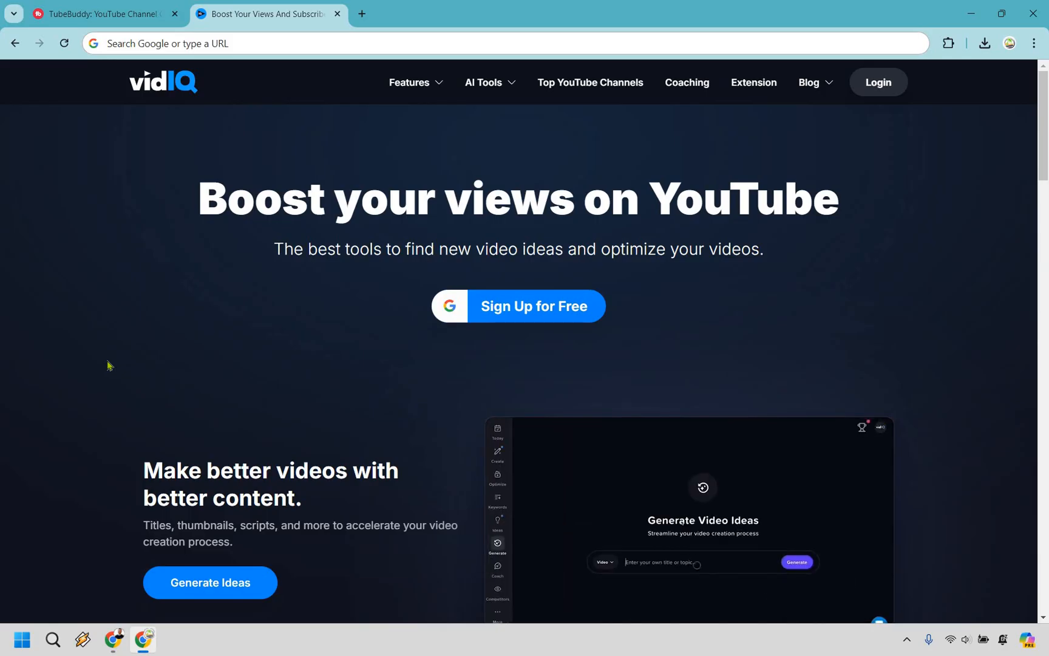
pyautogui.write('new iphone review')
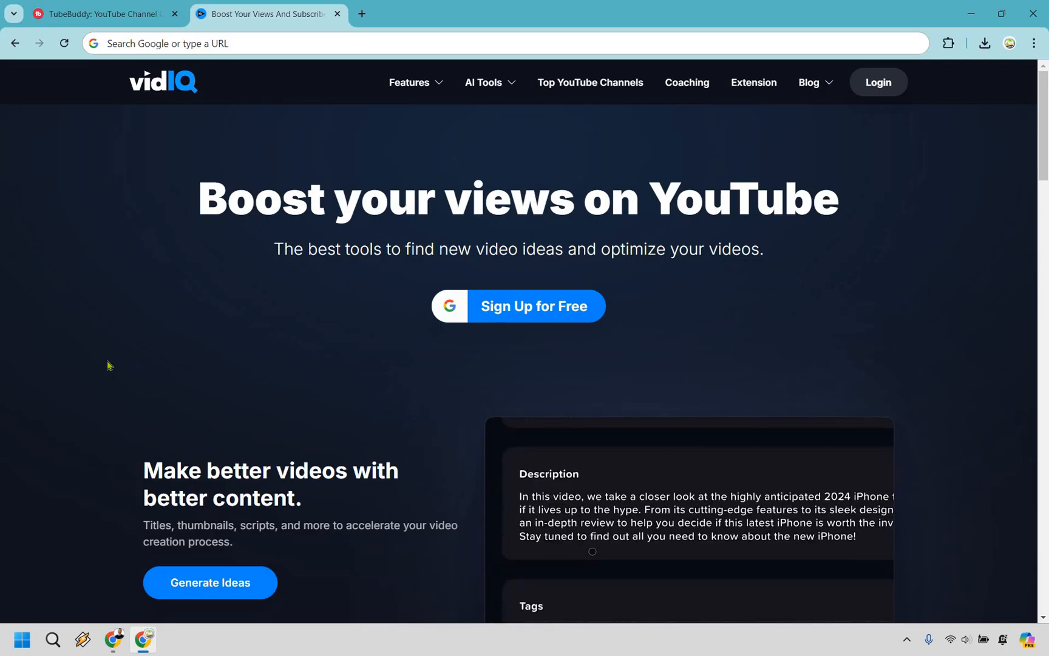
pyautogui.click(97, 14)
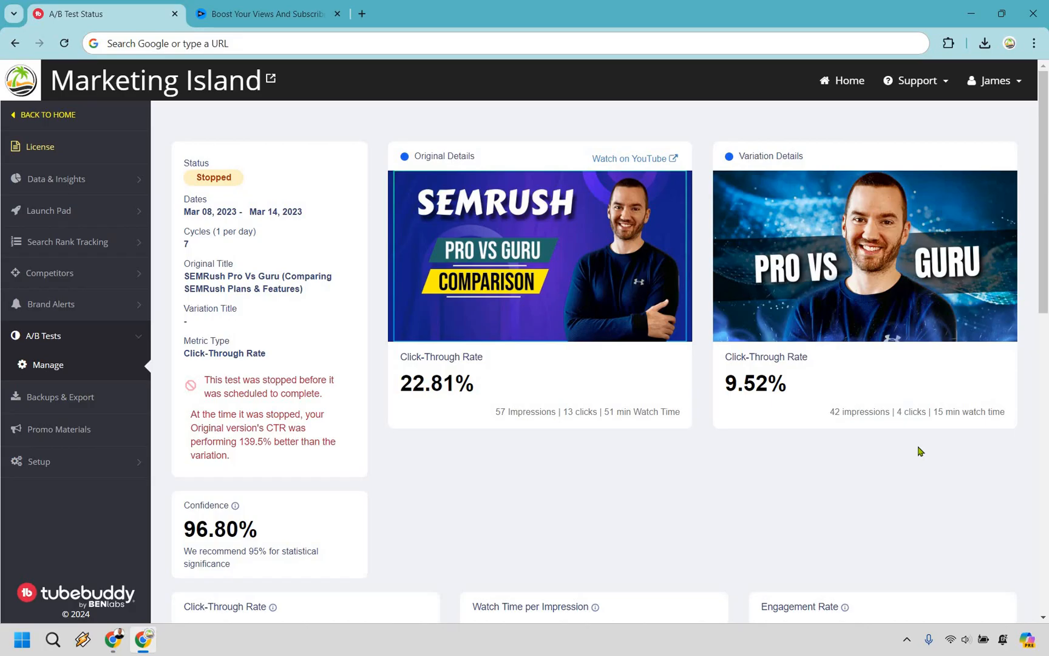
pyautogui.moveTo(842, 480)
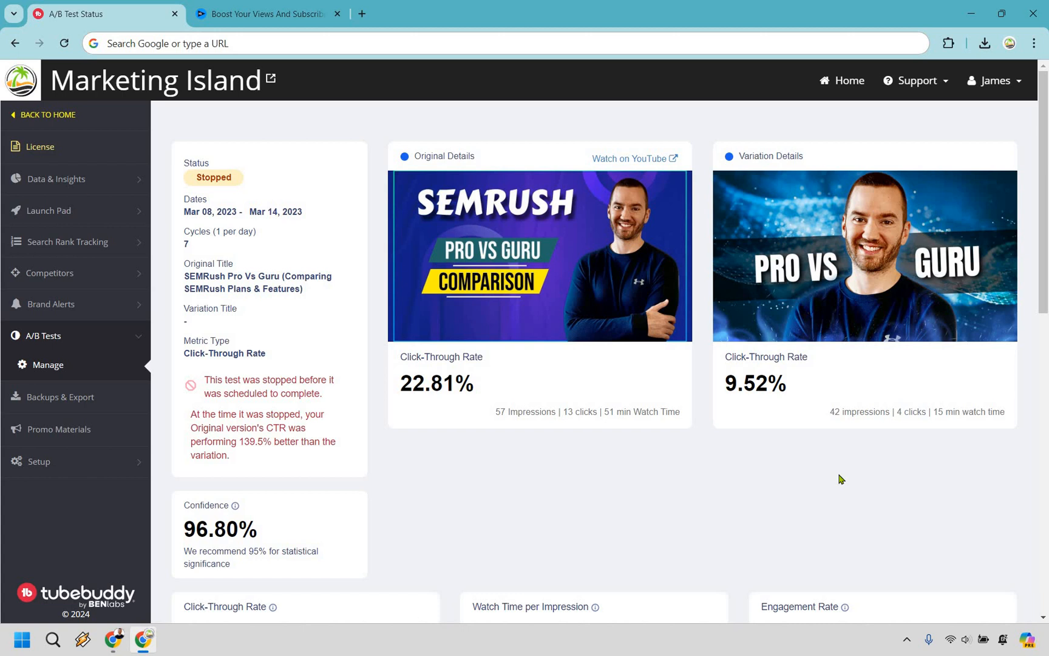
pyautogui.moveTo(367, 391)
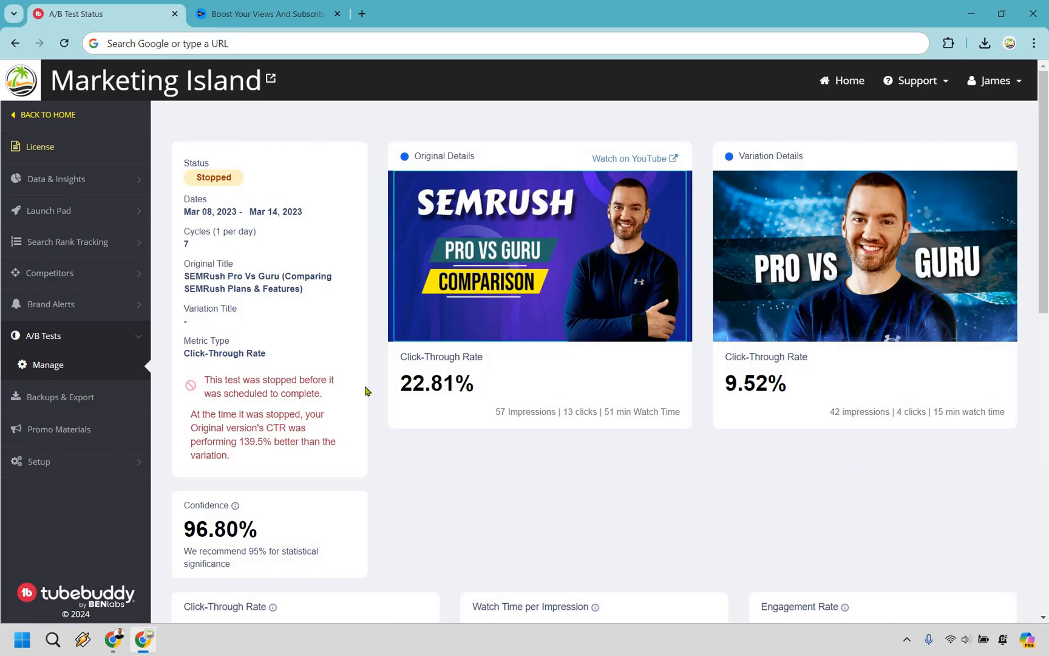
pyautogui.moveTo(614, 397)
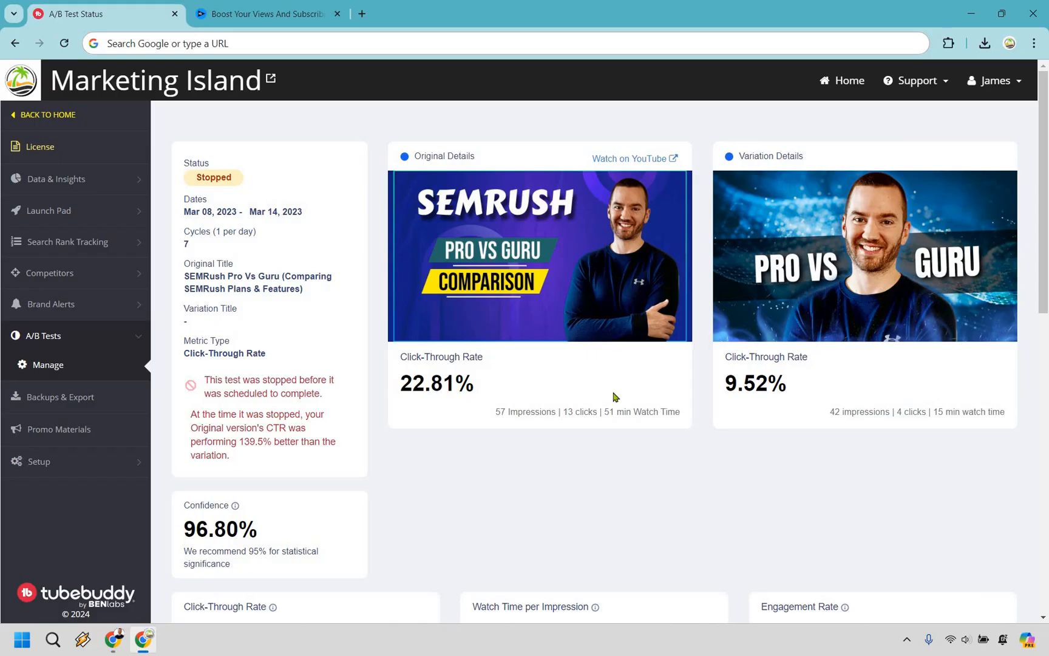
pyautogui.moveTo(770, 471)
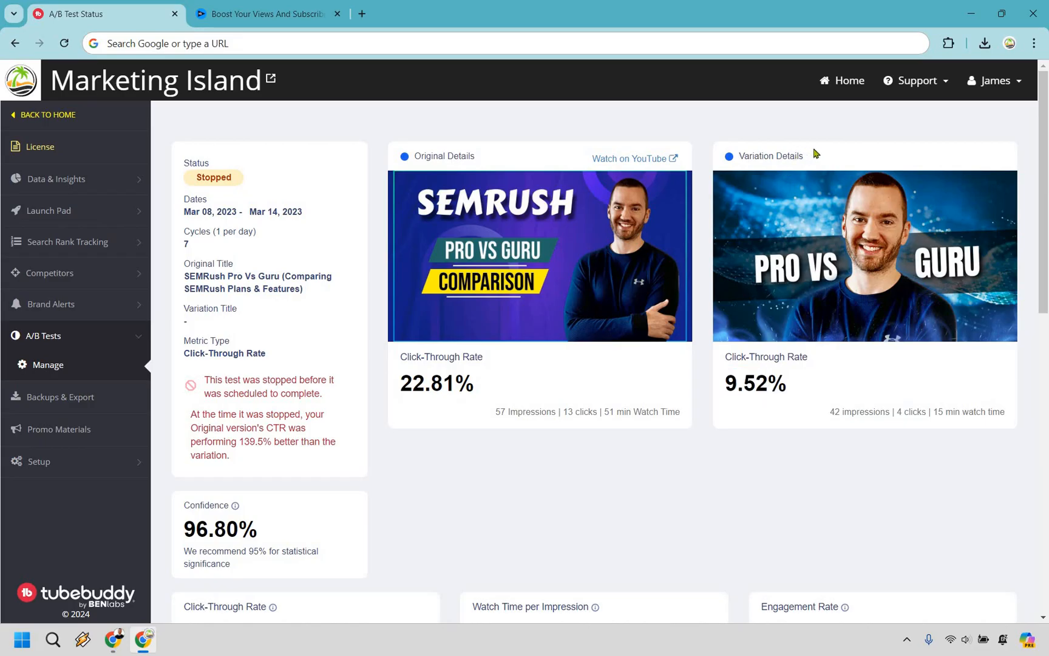
pyautogui.moveTo(603, 134)
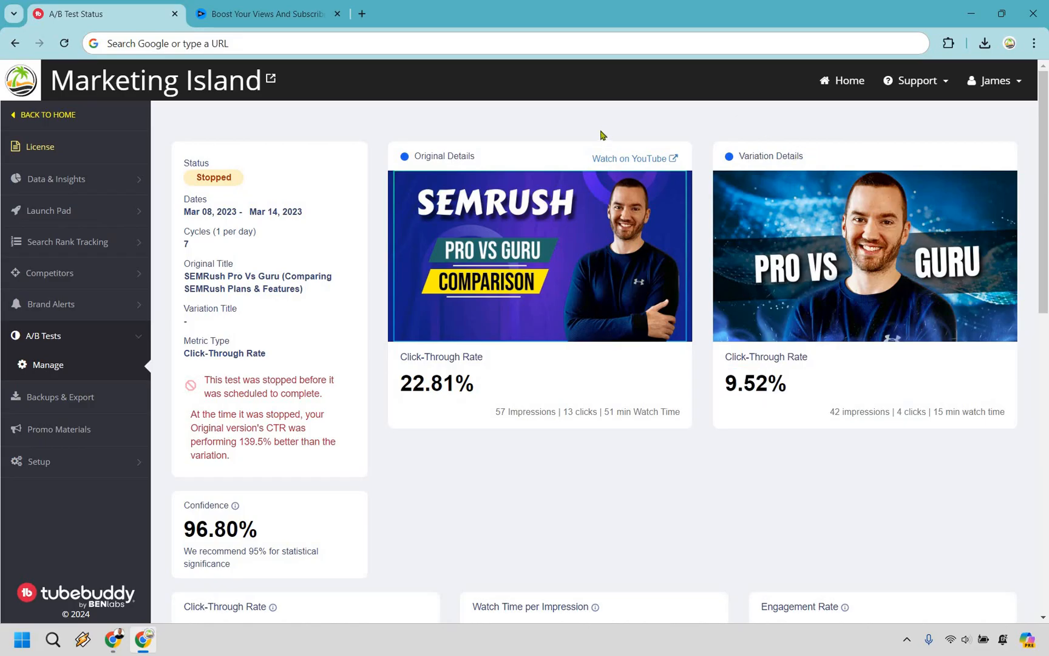
pyautogui.moveTo(561, 517)
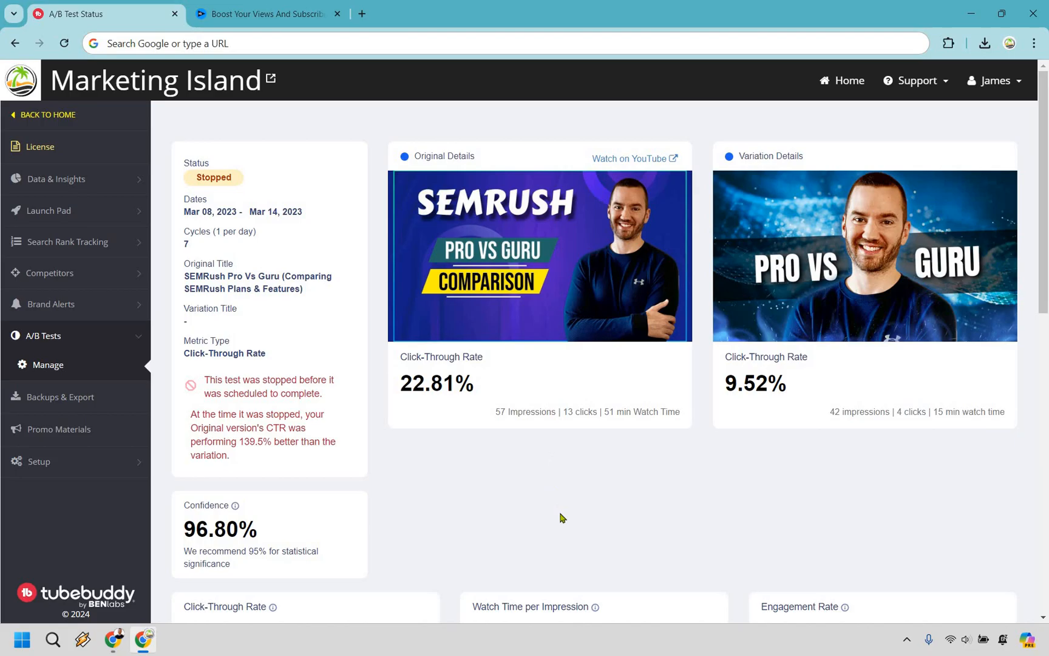
pyautogui.moveTo(905, 131)
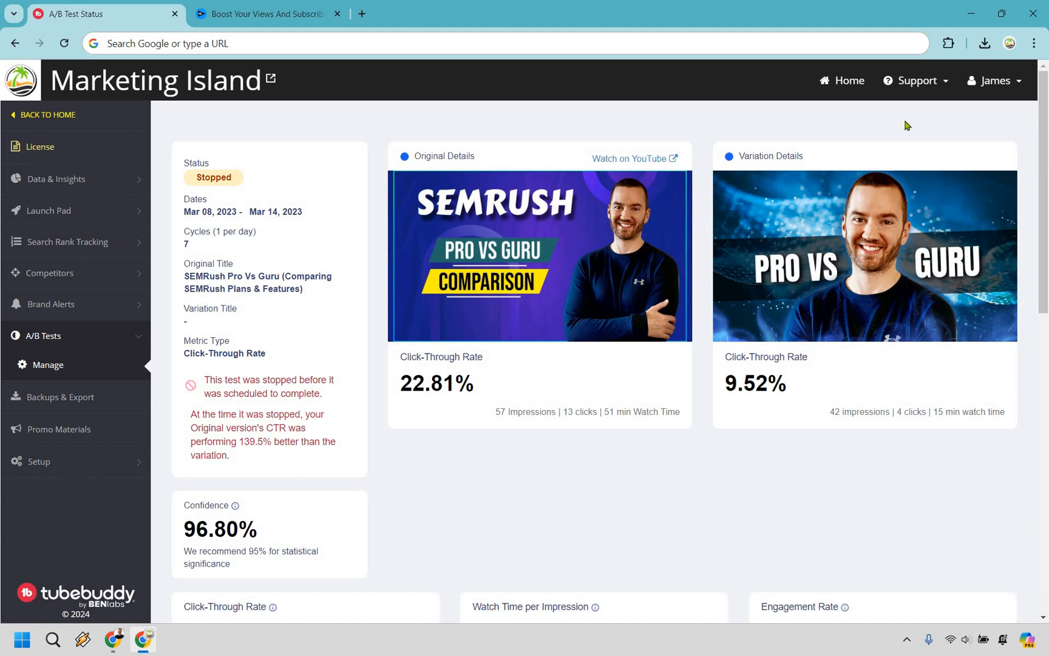
pyautogui.moveTo(547, 424)
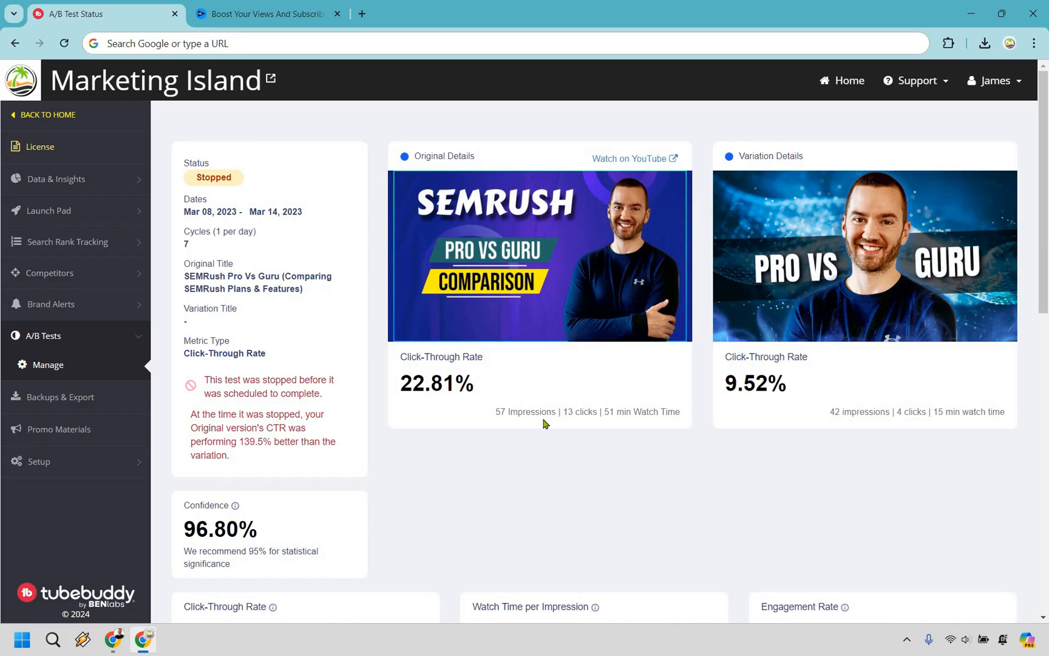
pyautogui.moveTo(512, 399)
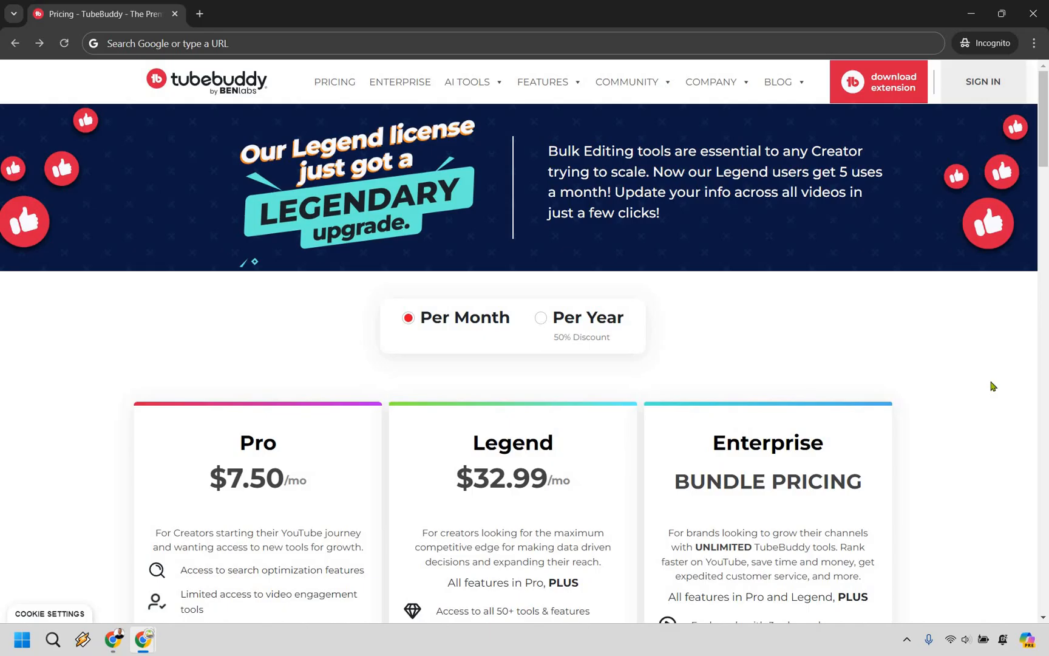
pyautogui.moveTo(581, 339)
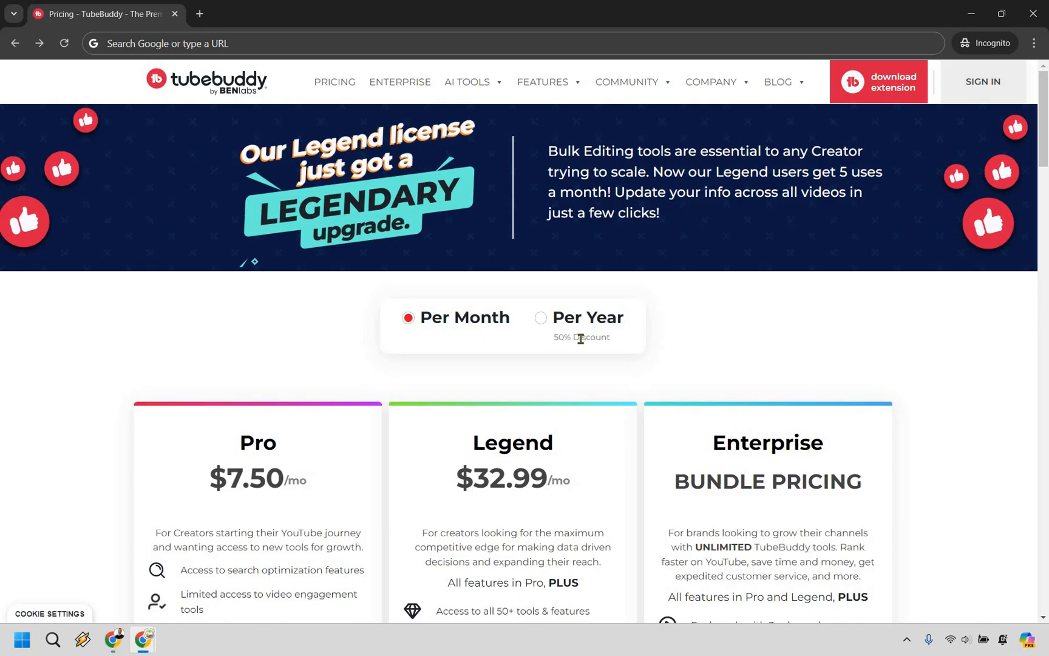
pyautogui.moveTo(903, 326)
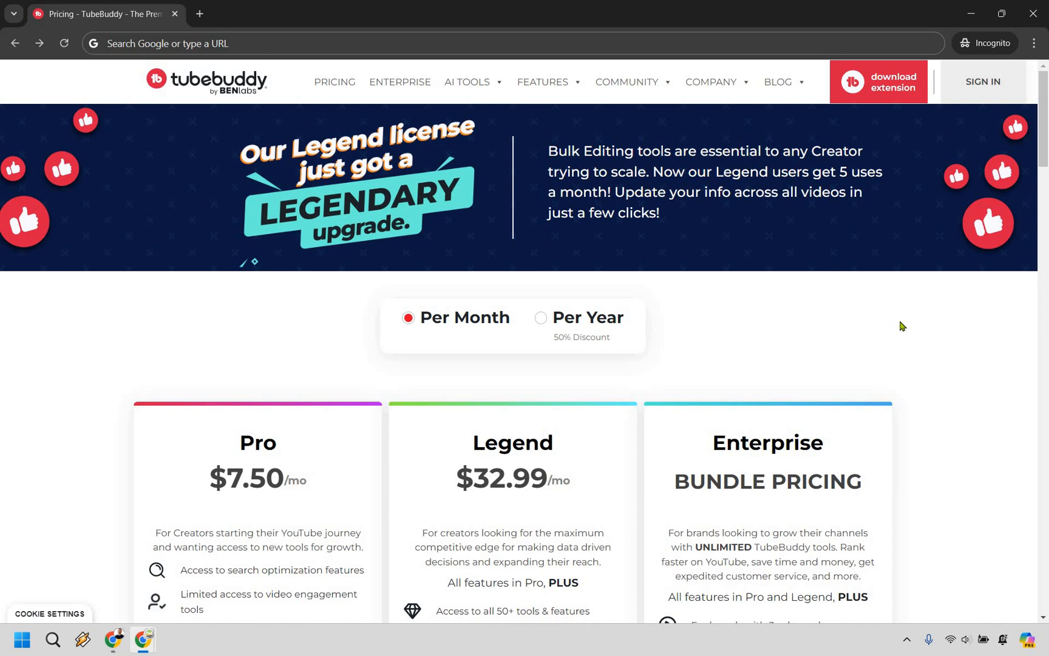
# View TubeBuddy's Per Month pricing for the Pro, Legend and Enterprise tiers.
pyautogui.click(542, 318)
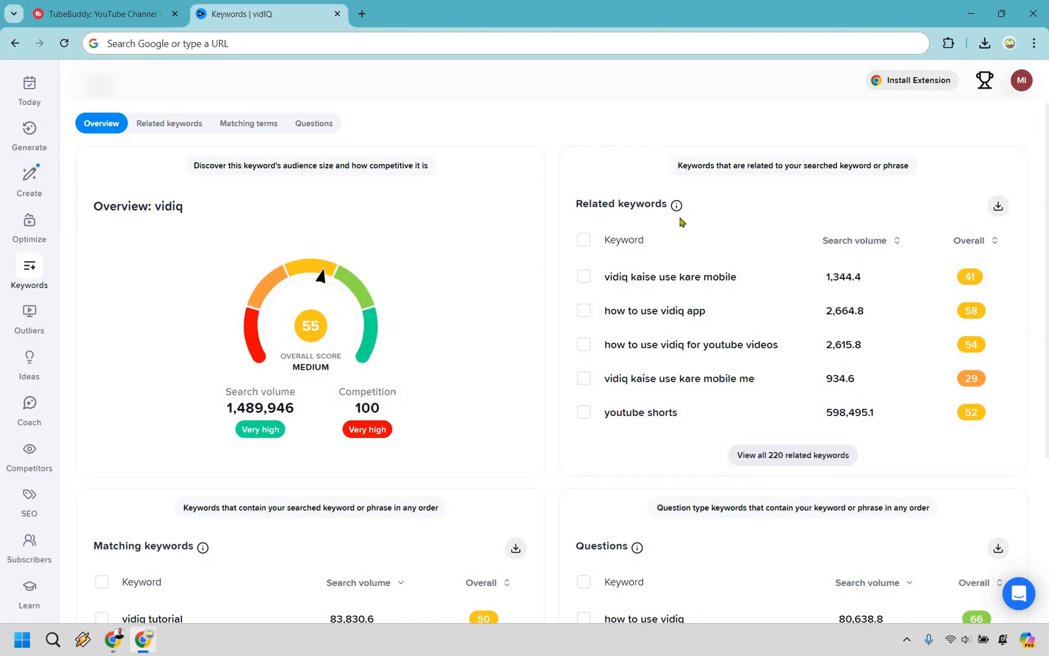
pyautogui.moveTo(334, 549)
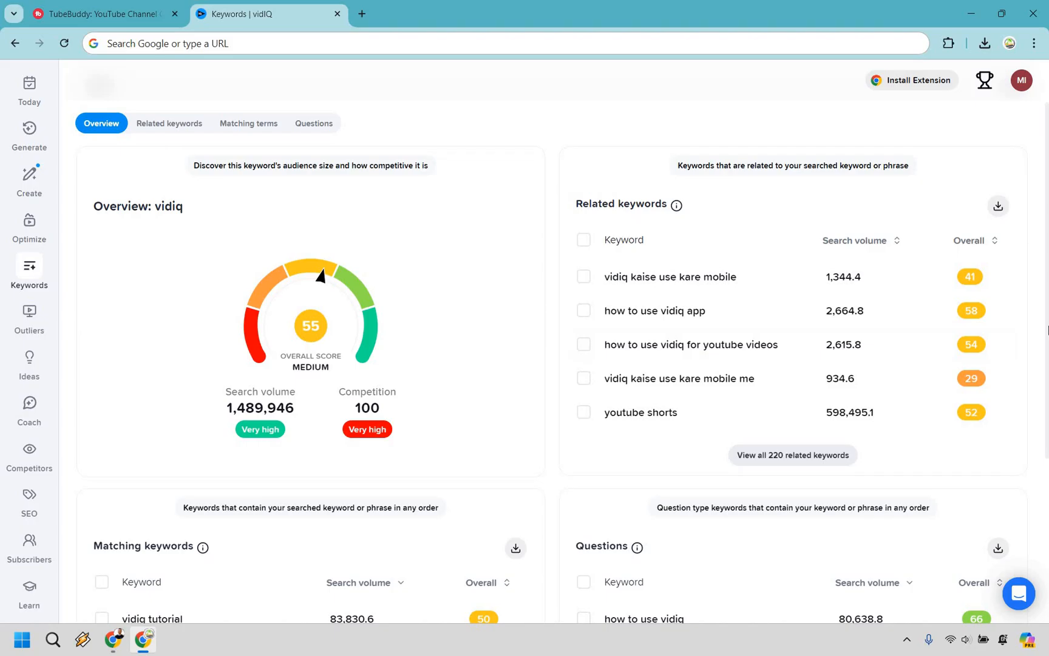
# Filter the Canva outlier results to channels with at most about 4.1K subscribers.
pyautogui.click(29, 315)
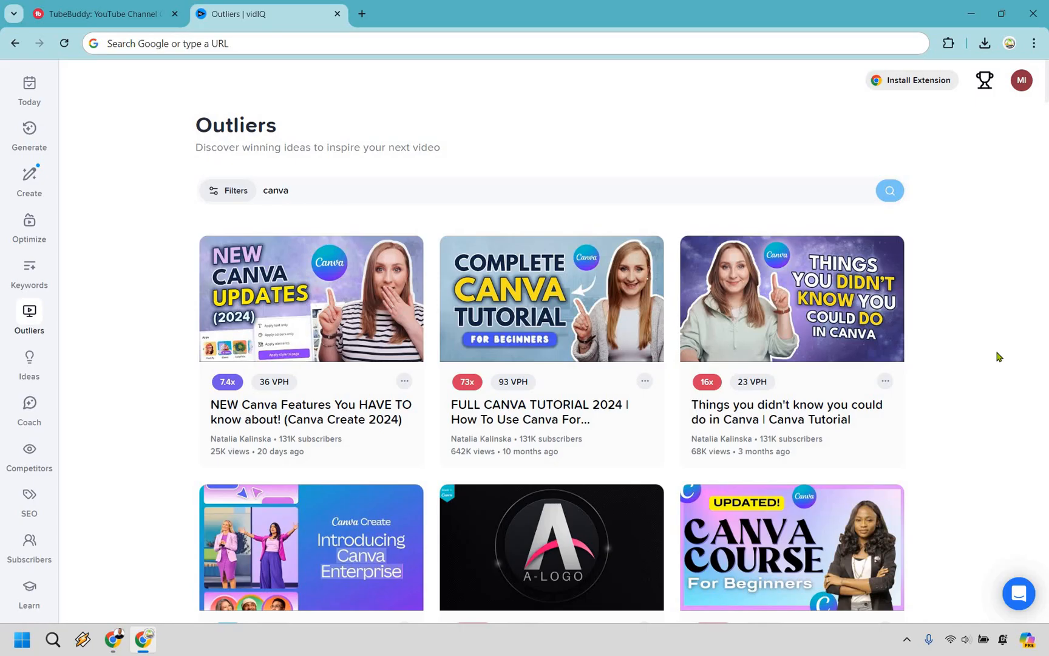
pyautogui.moveTo(689, 268)
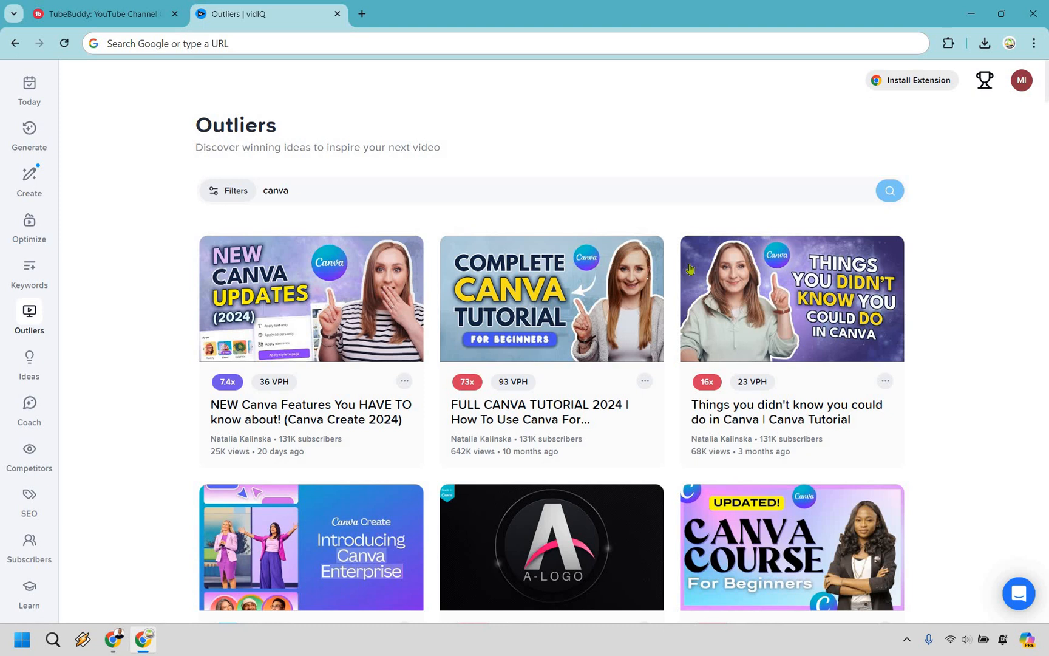
pyautogui.moveTo(409, 142)
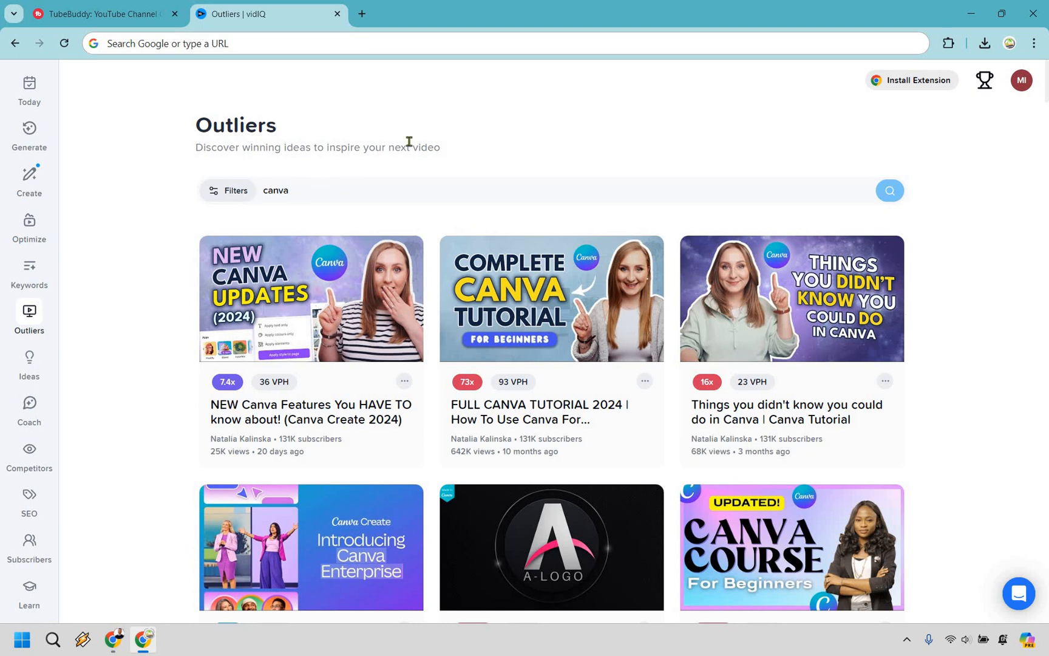
pyautogui.click(228, 190)
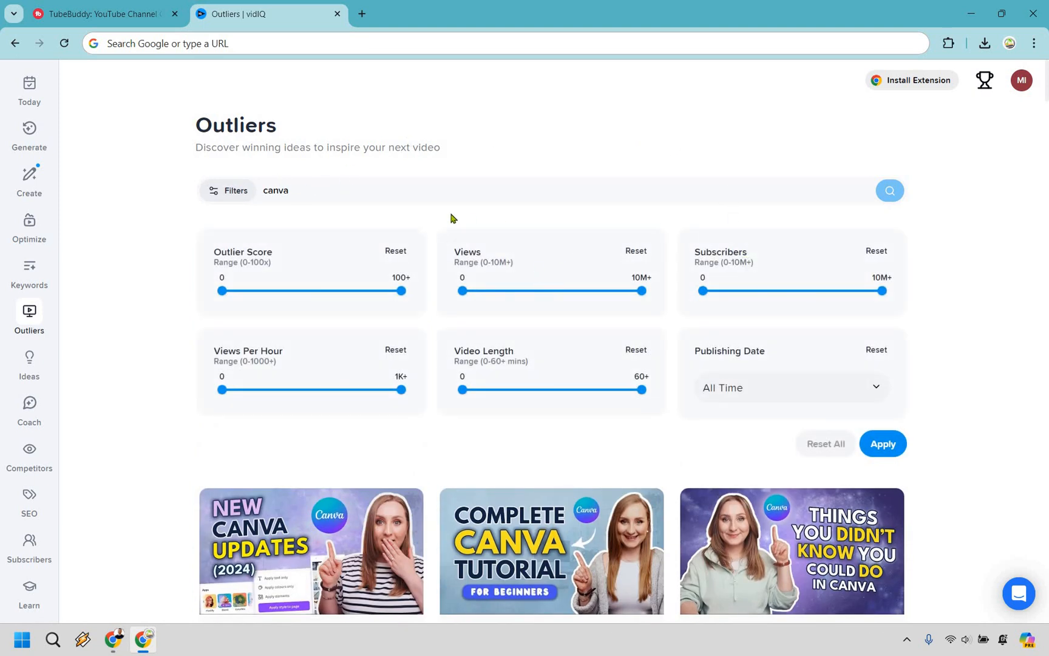
pyautogui.moveTo(800, 290)
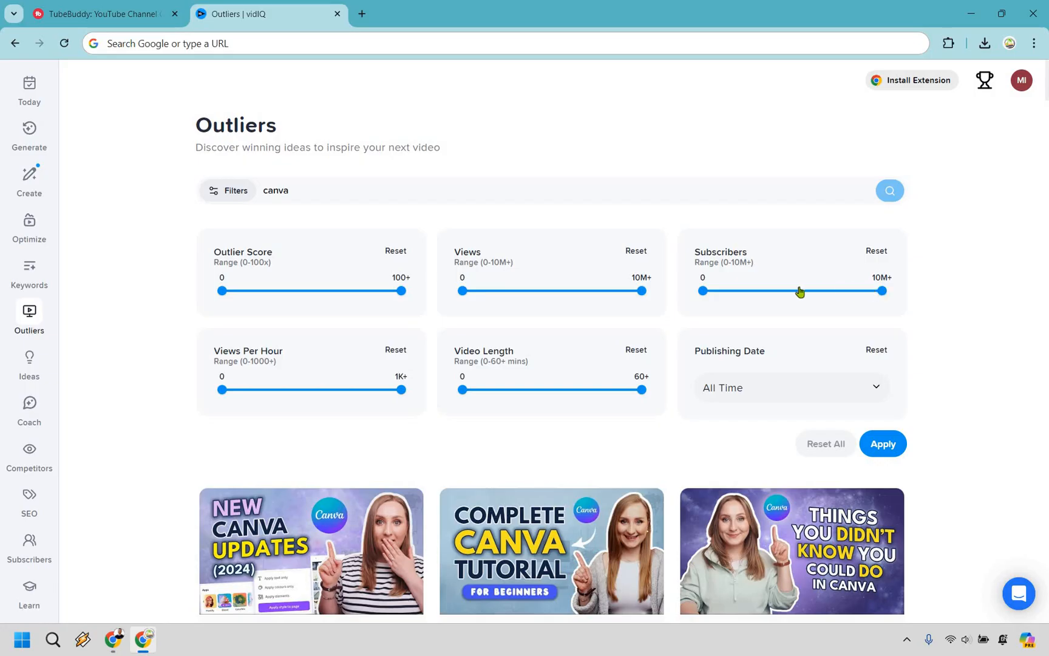
pyautogui.moveTo(779, 288)
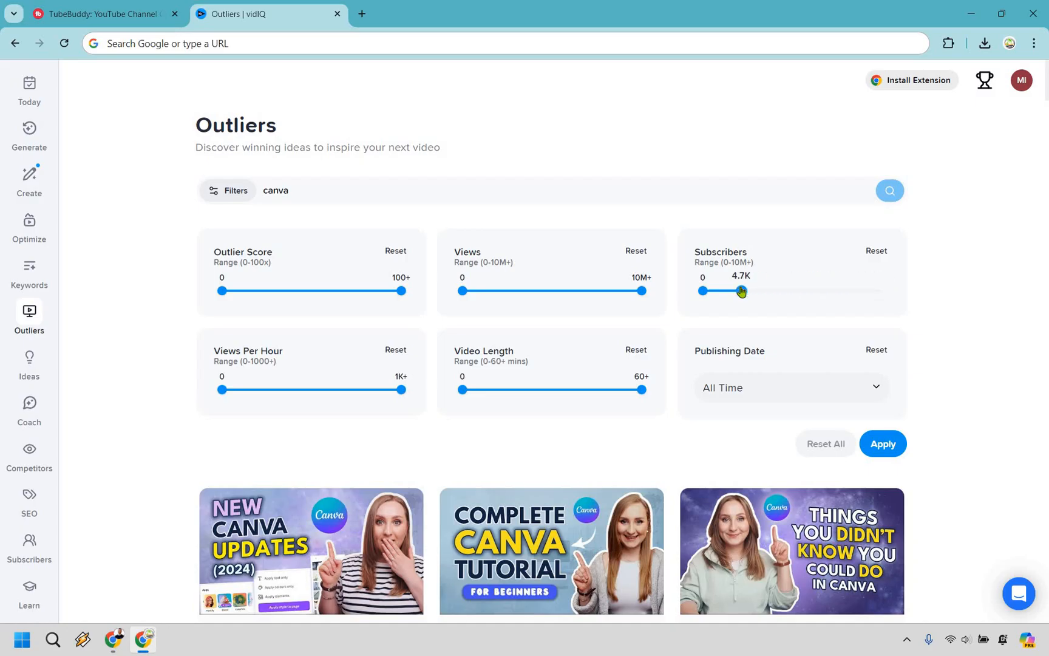
pyautogui.moveTo(741, 290); pyautogui.dragTo(741, 290)
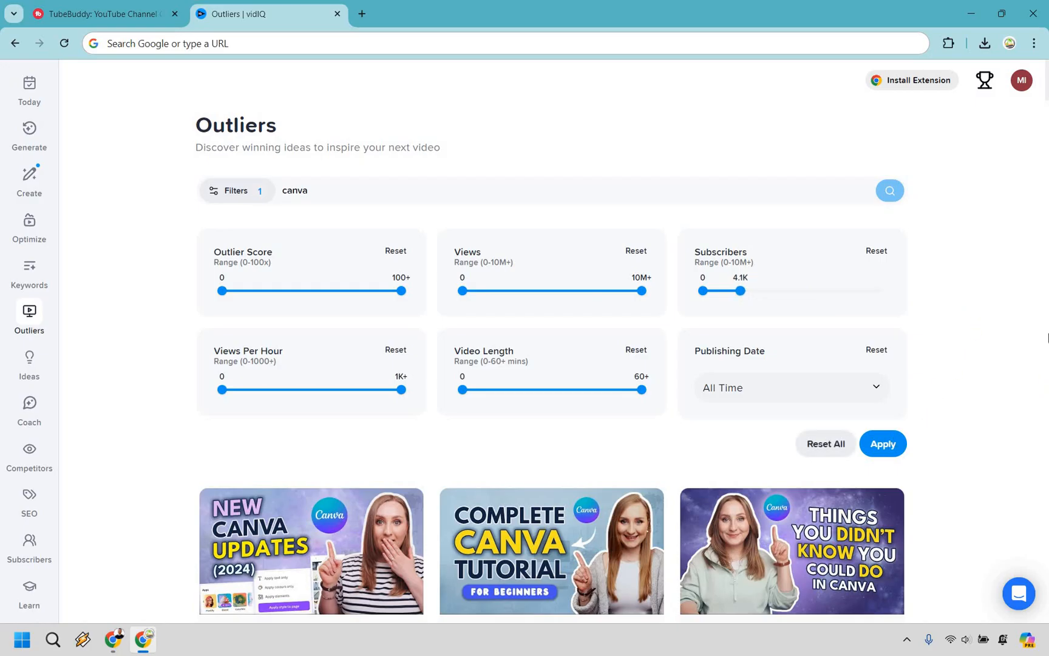
pyautogui.click(883, 443)
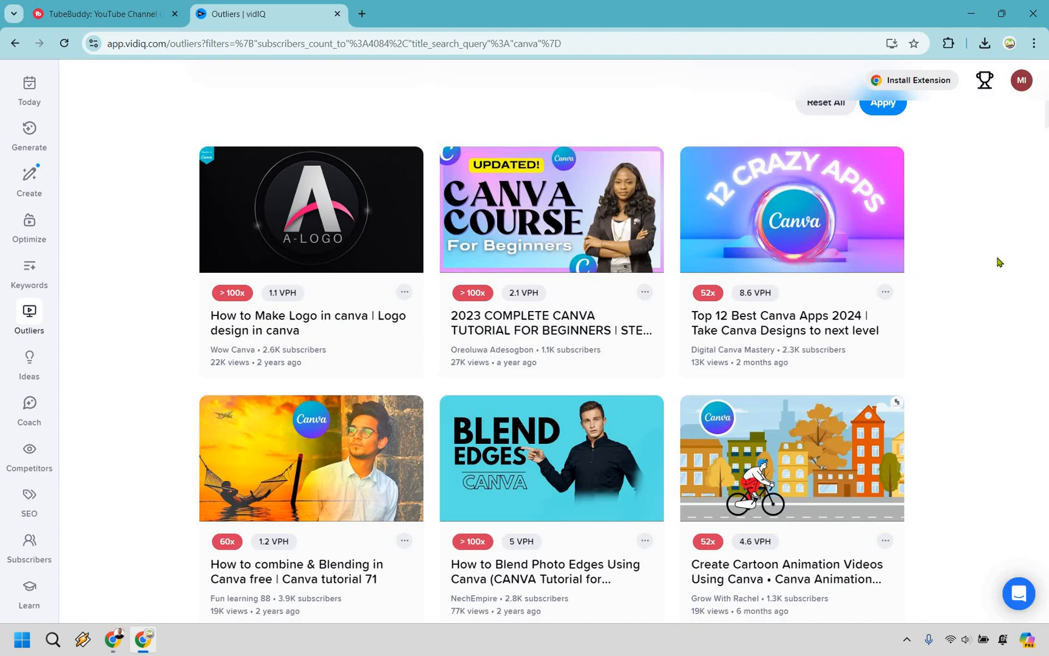
pyautogui.moveTo(654, 370)
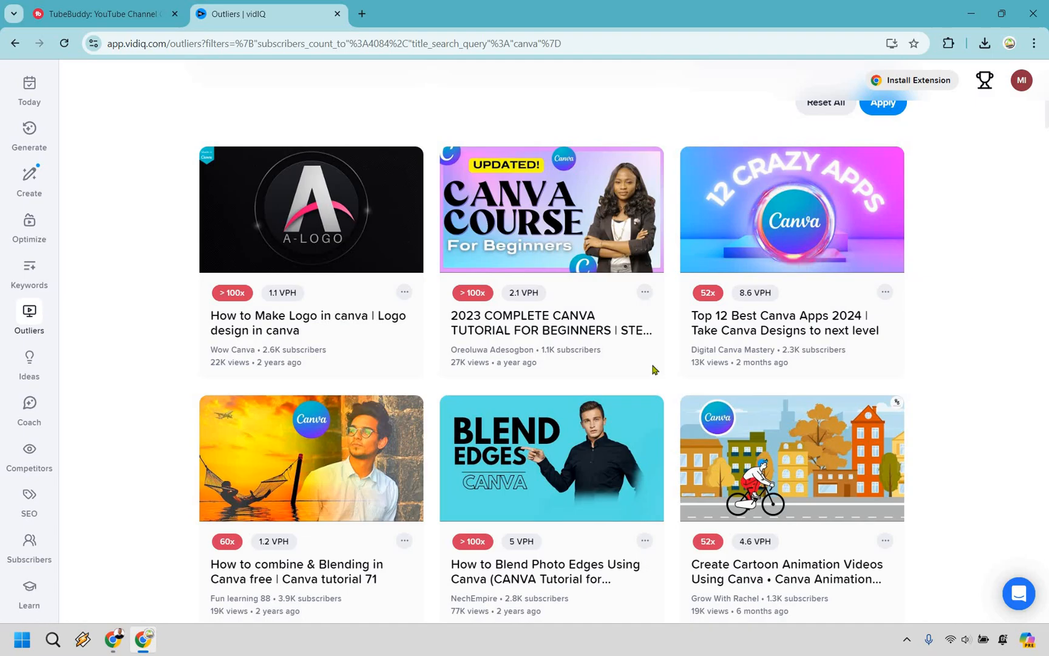
pyautogui.moveTo(707, 293)
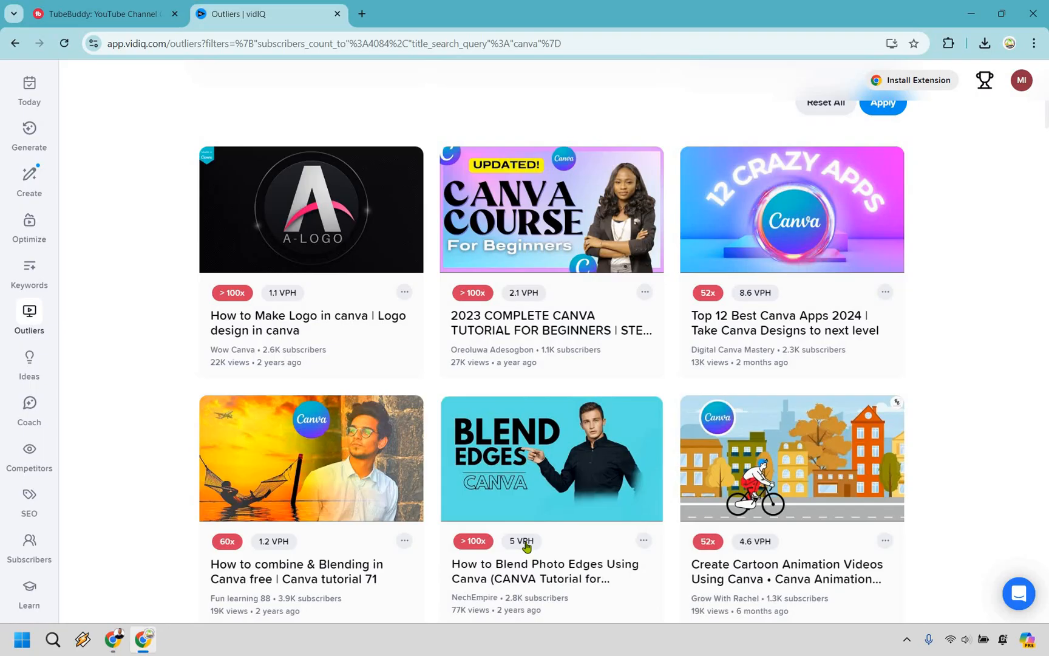
pyautogui.moveTo(1045, 410)
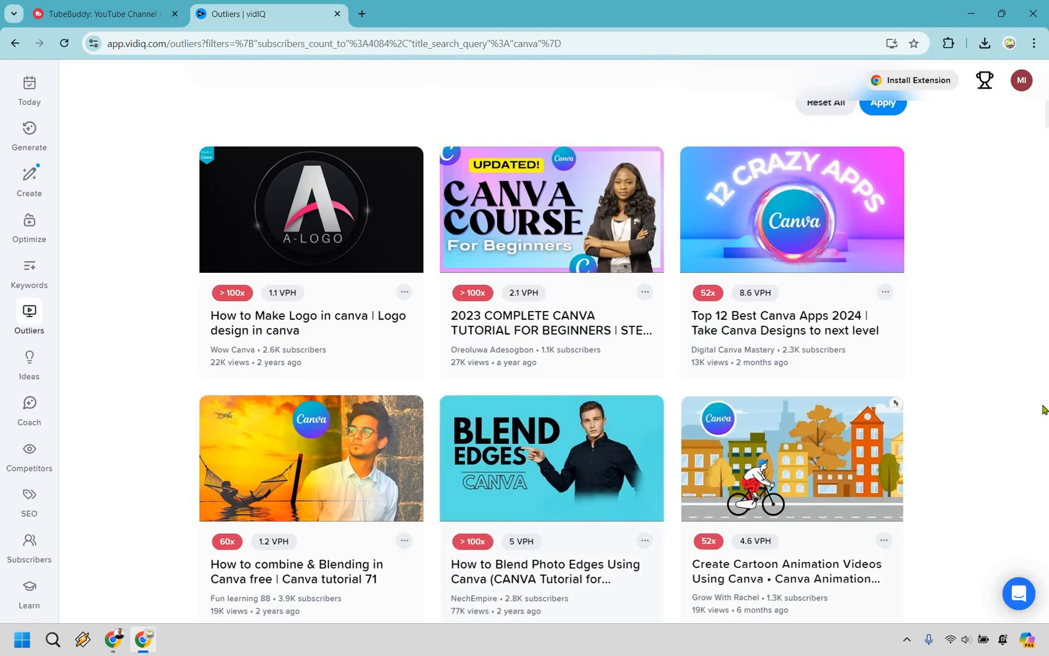
pyautogui.moveTo(1027, 364)
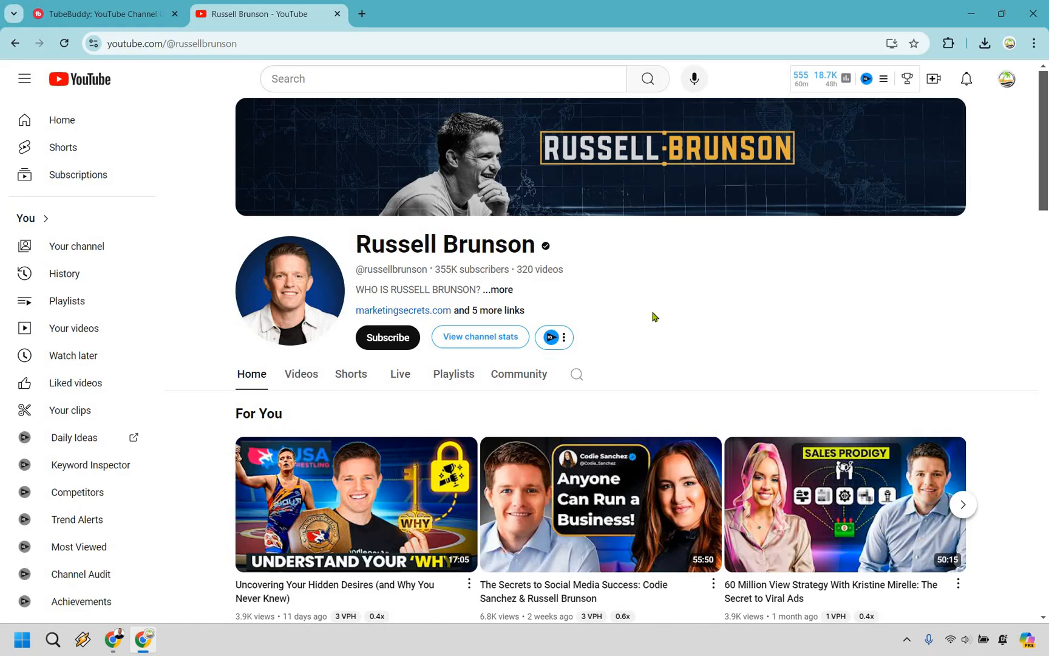
pyautogui.moveTo(581, 340)
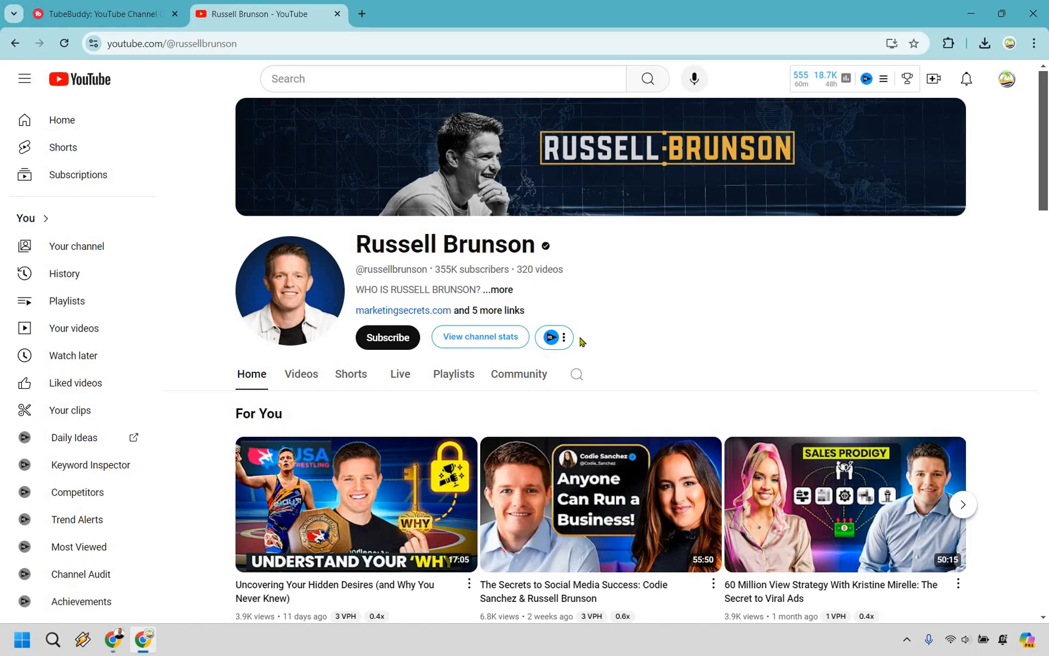
# Show the vidIQ extension's channel actions menu next to View channel stats.
pyautogui.click(564, 337)
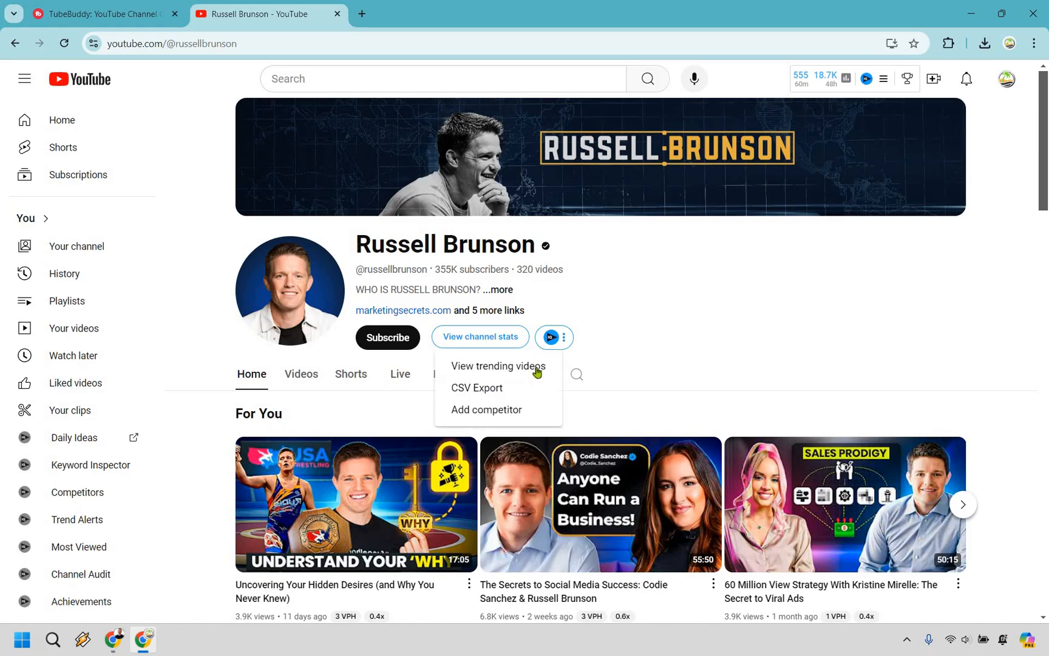
pyautogui.click(498, 366)
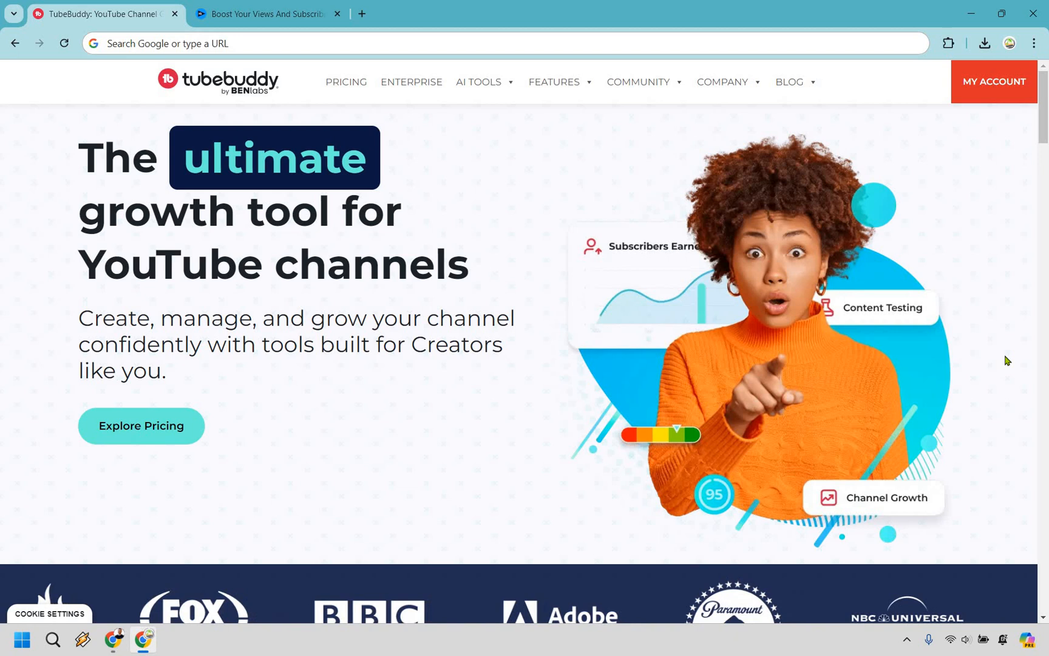
# Return to the vidIQ homepage tab beside the TubeBuddy homepage.
pyautogui.click(270, 14)
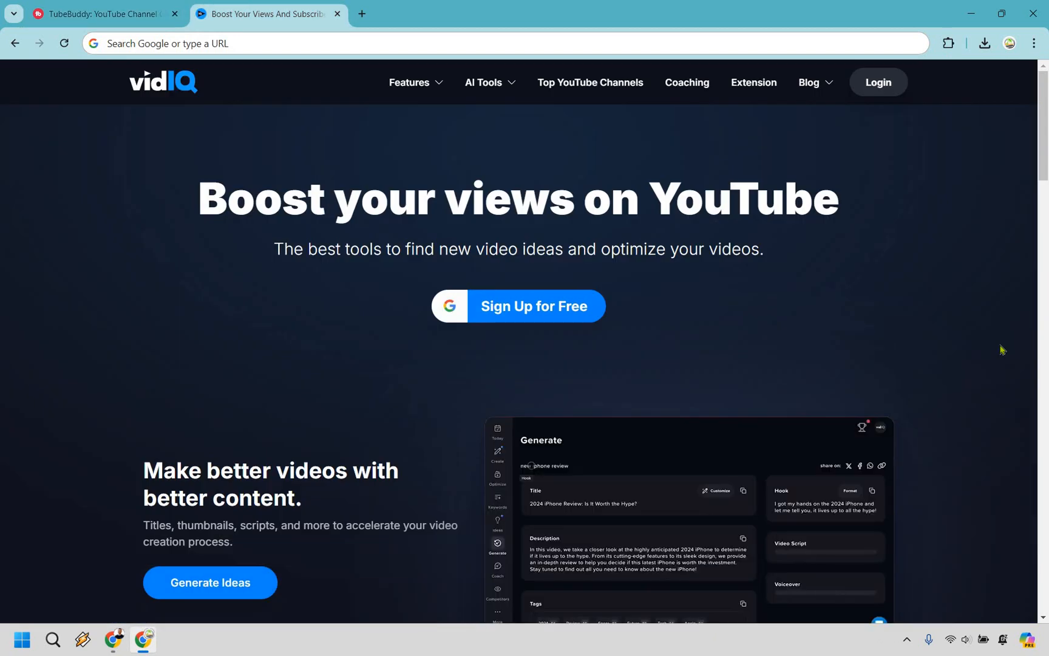